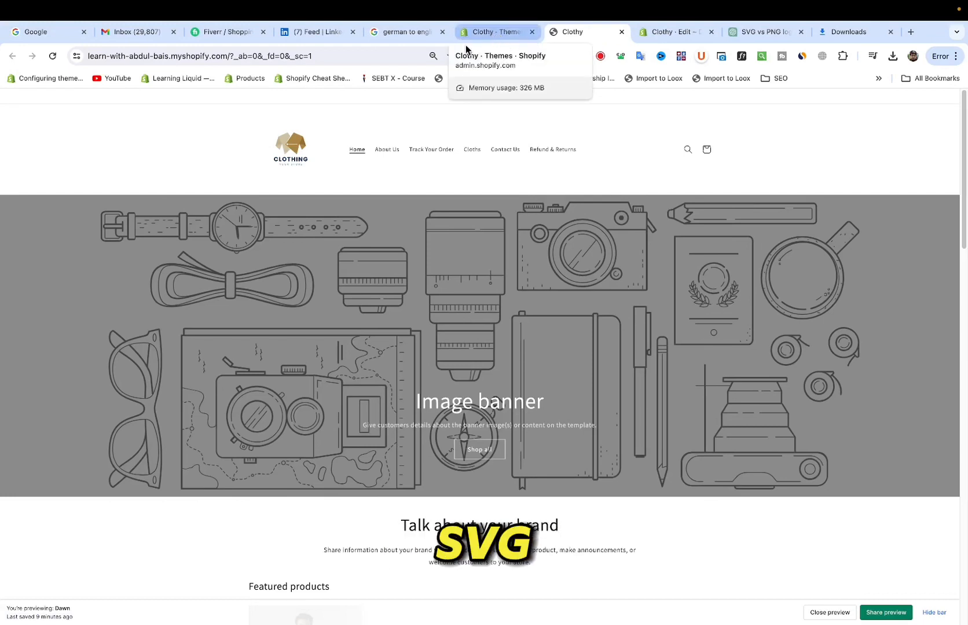
Open the storefront preview and inspect the header logo image's markup
{"action": "left_click", "coordinate": [583, 31]}
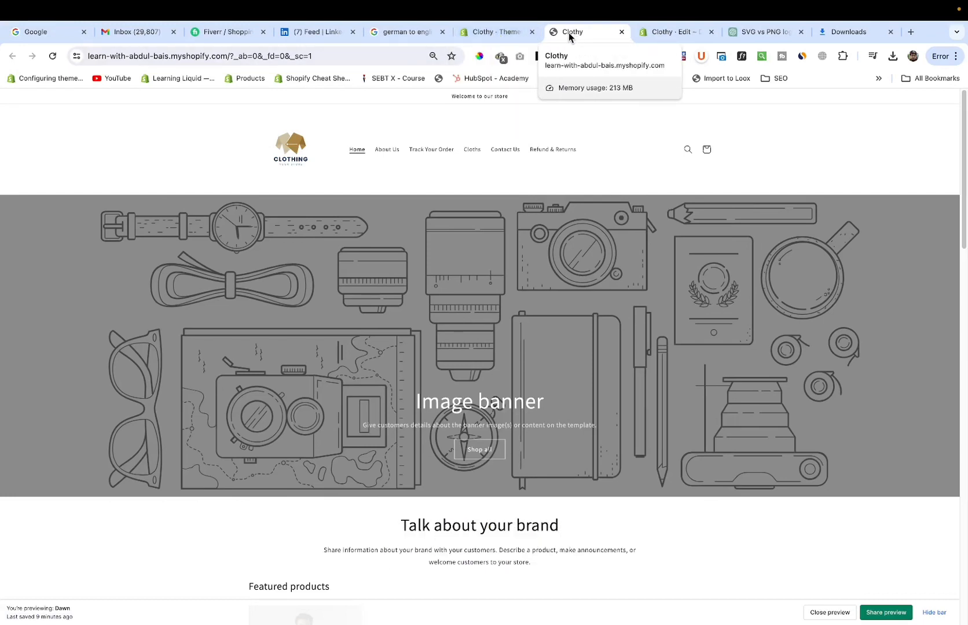
{"action": "right_click", "coordinate": [290, 149]}
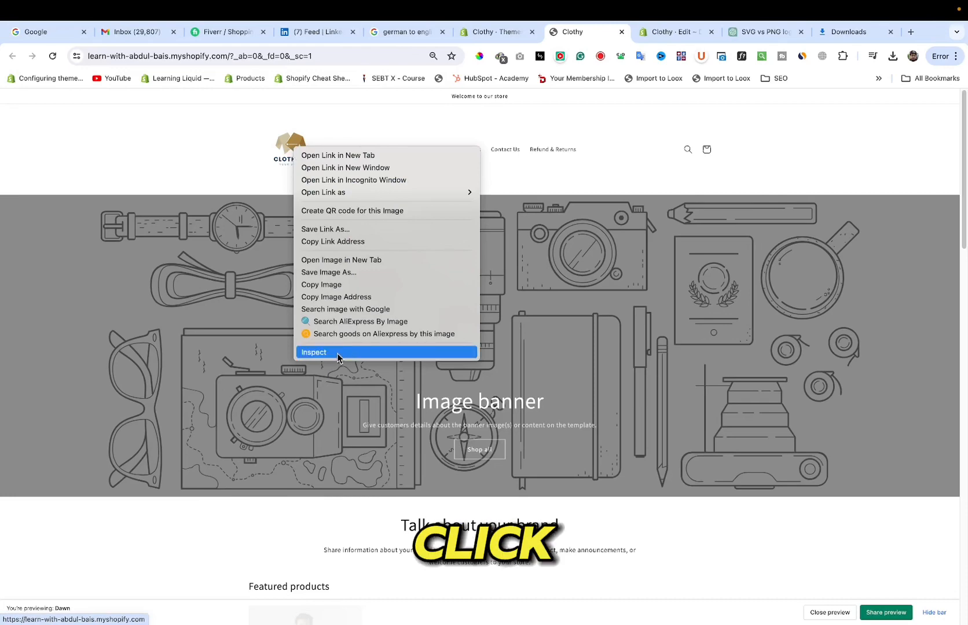
{"action": "left_click", "coordinate": [315, 353]}
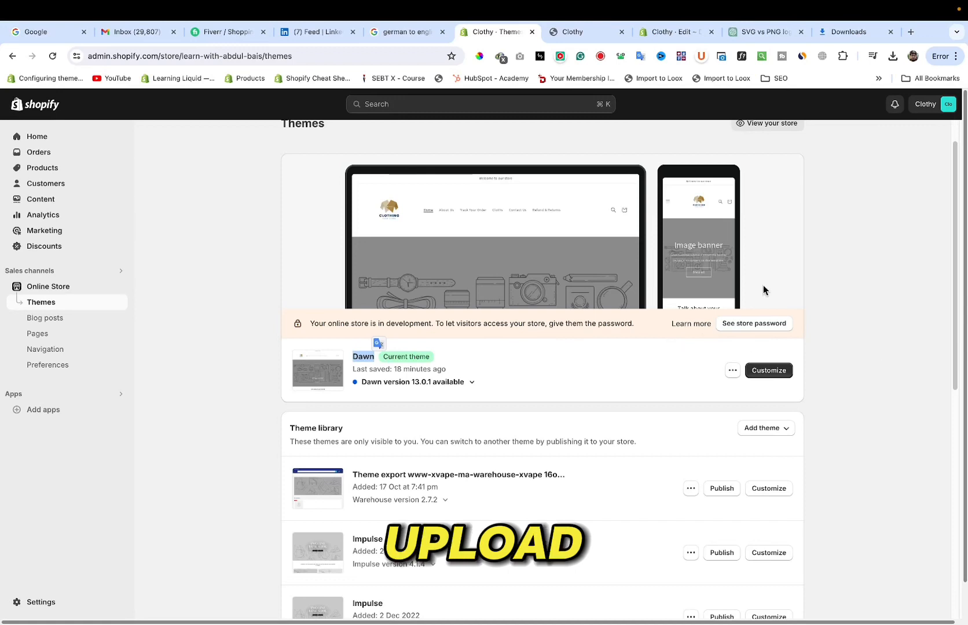
Choose Edit code from the Dawn theme's actions menu
{"action": "scroll", "scroll_direction": "down", "scroll_amount": 3}
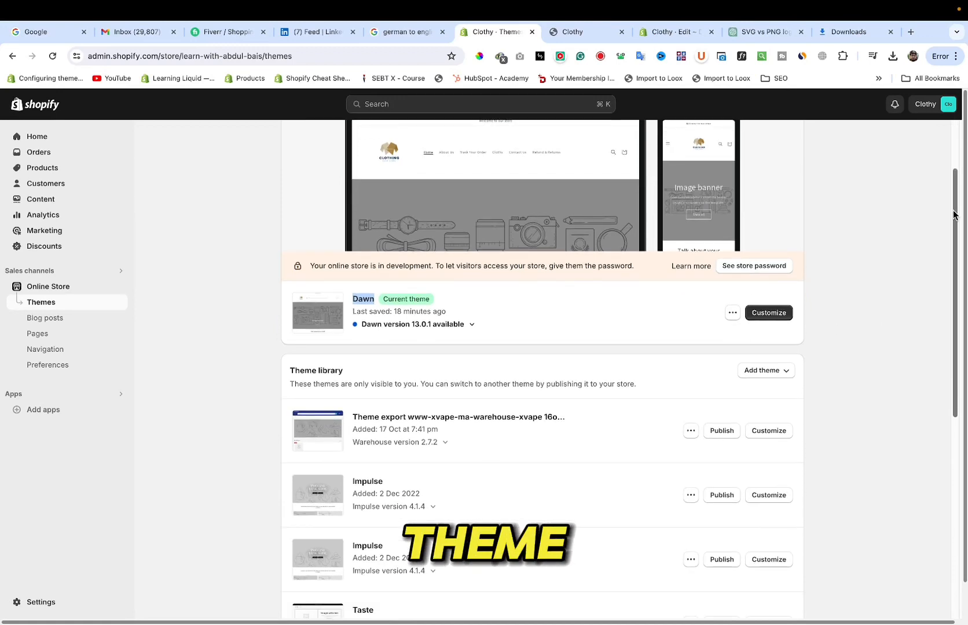
{"action": "left_click", "coordinate": [732, 312]}
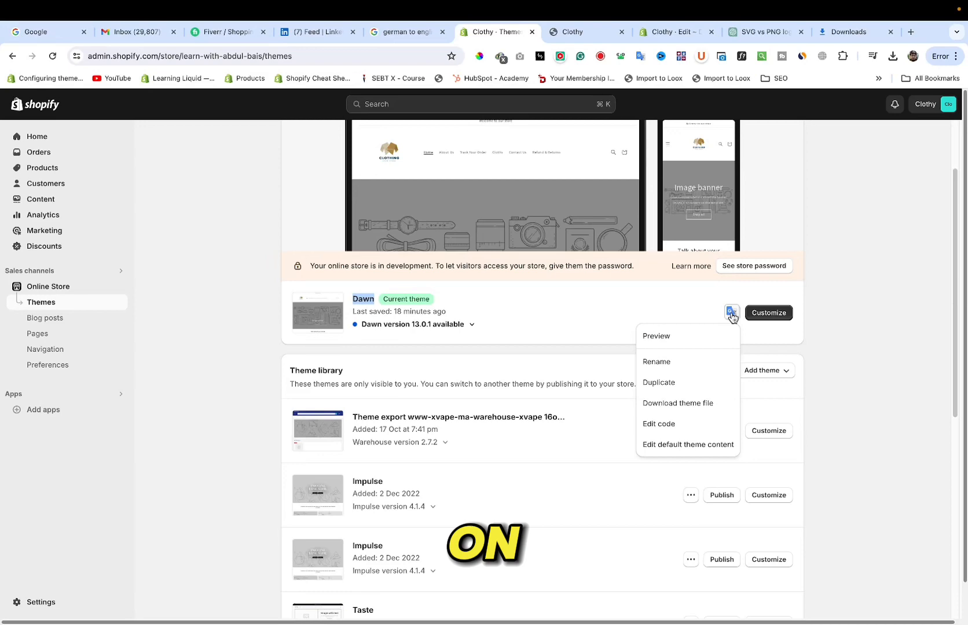
{"action": "left_click", "coordinate": [659, 424]}
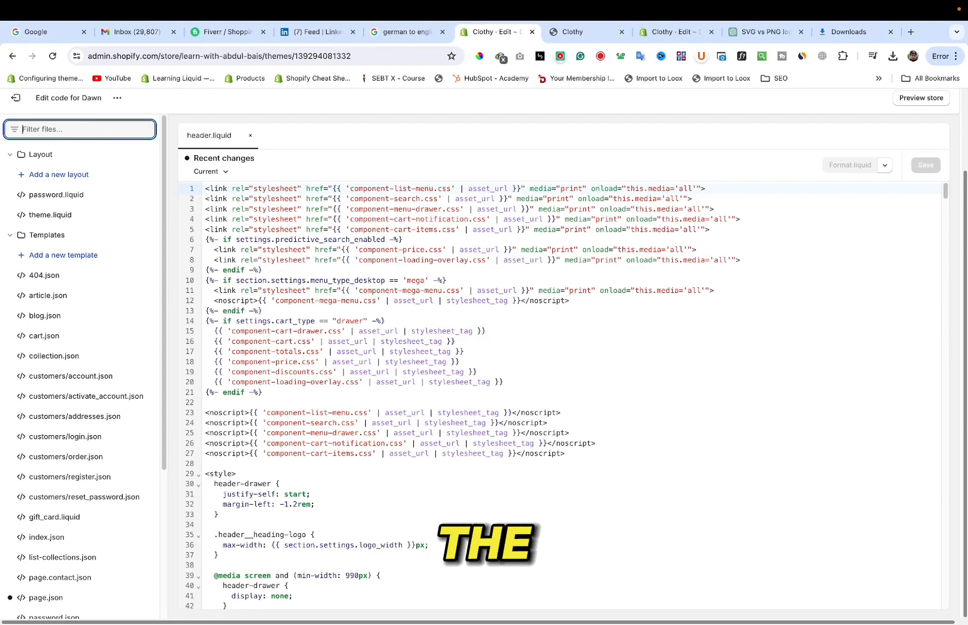
Filter for header.liquid and search it for 'header__heading-link' to reach the logo link
{"action": "type", "text": "hea"}
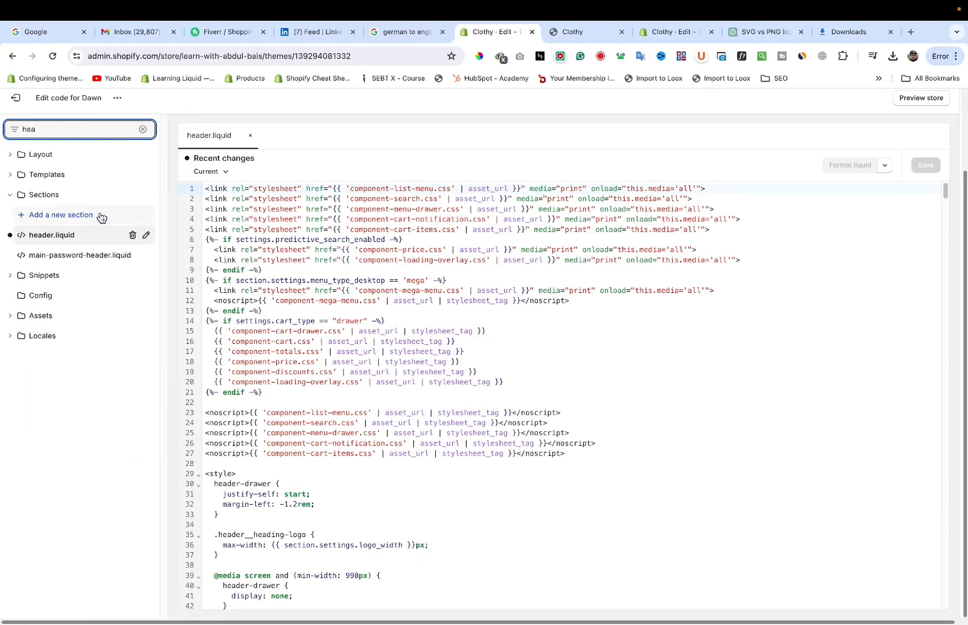
{"action": "left_click", "coordinate": [516, 393]}
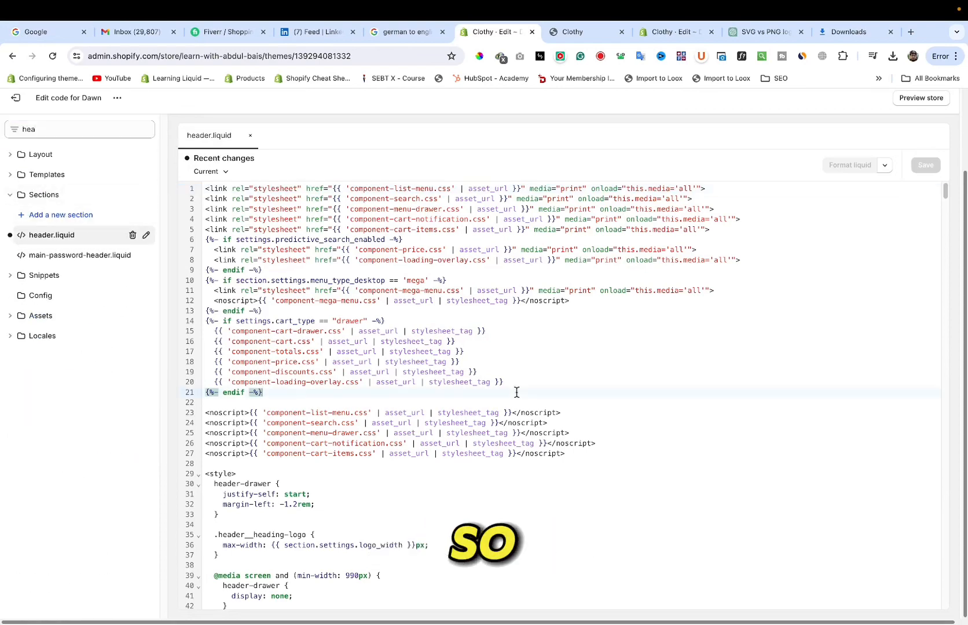
{"action": "key", "text": "Ctrl+f"}
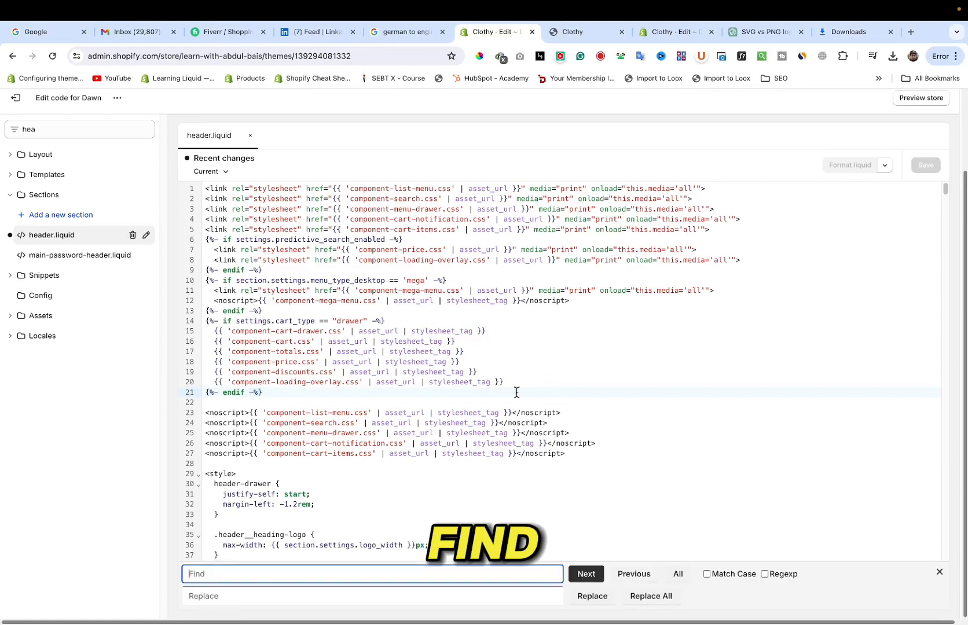
{"action": "type", "text": "header__heading-link"}
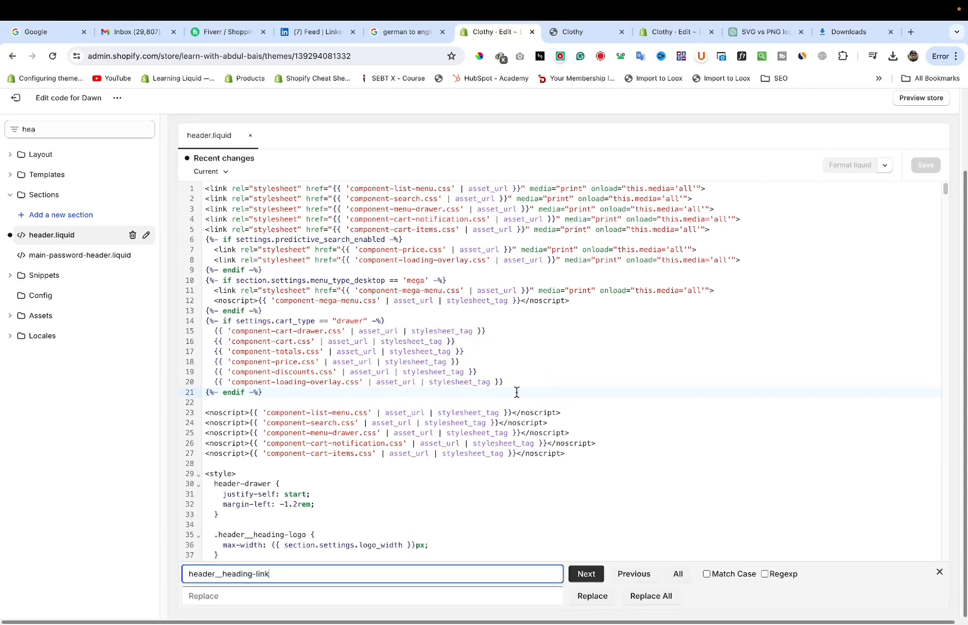
{"action": "left_click", "coordinate": [584, 578]}
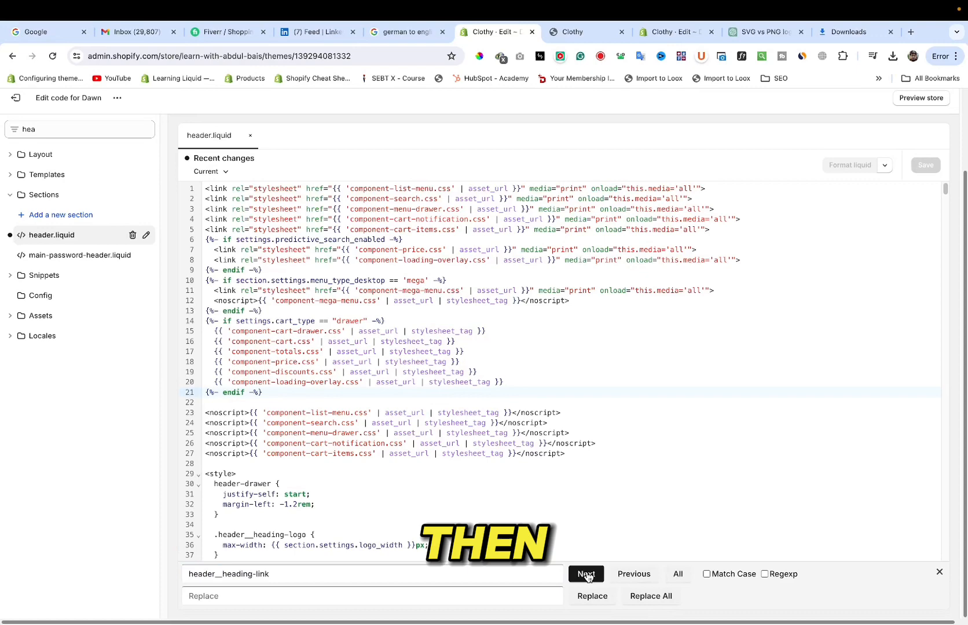
{"action": "left_click", "coordinate": [585, 574]}
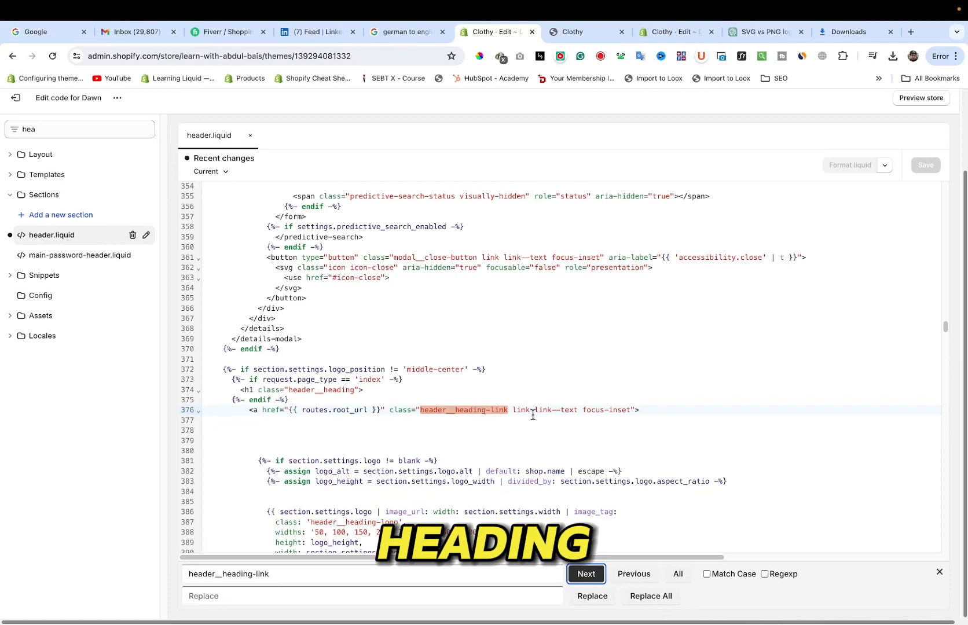
Wrap the old logo if/else block in Liquid comment tags
{"action": "scroll", "scroll_direction": "down", "scroll_amount": 3}
{"action": "type", "text": "{%  %"}
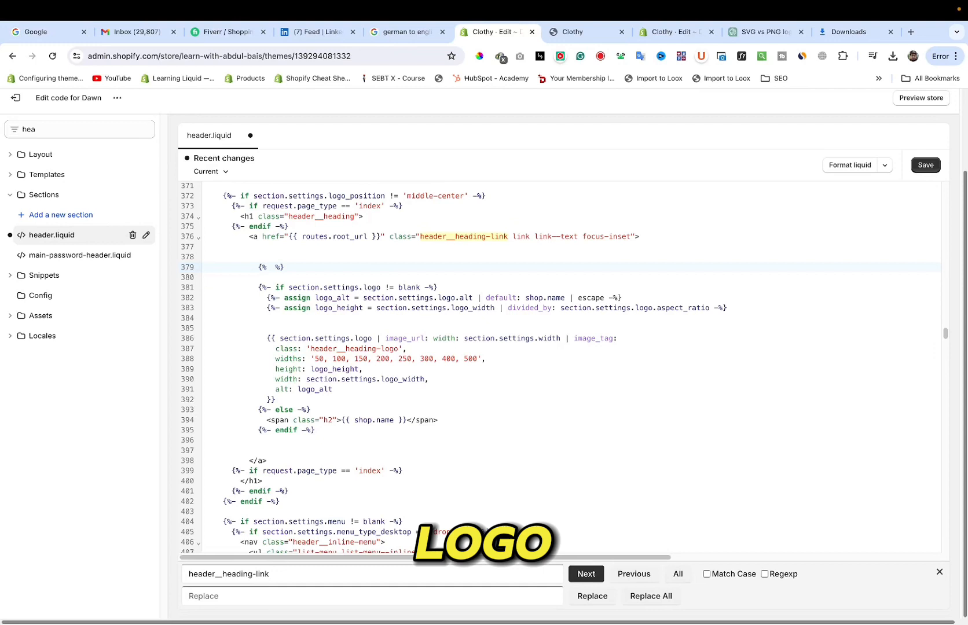
{"action": "type", "text": "comment"}
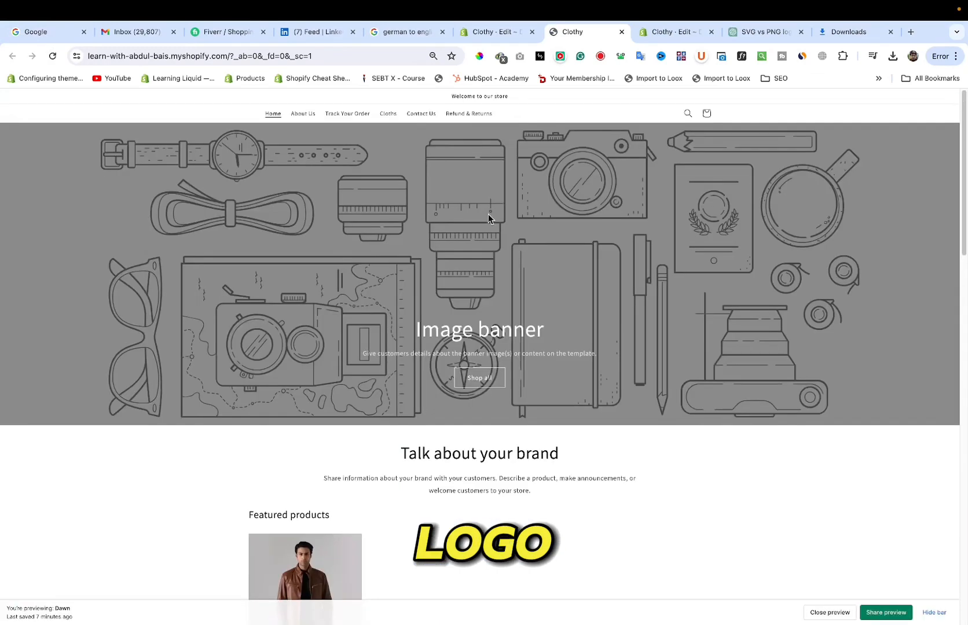
Return to header.liquid, then reveal Chrome's downloads in Finder's Downloads folder
{"action": "left_click", "coordinate": [493, 31]}
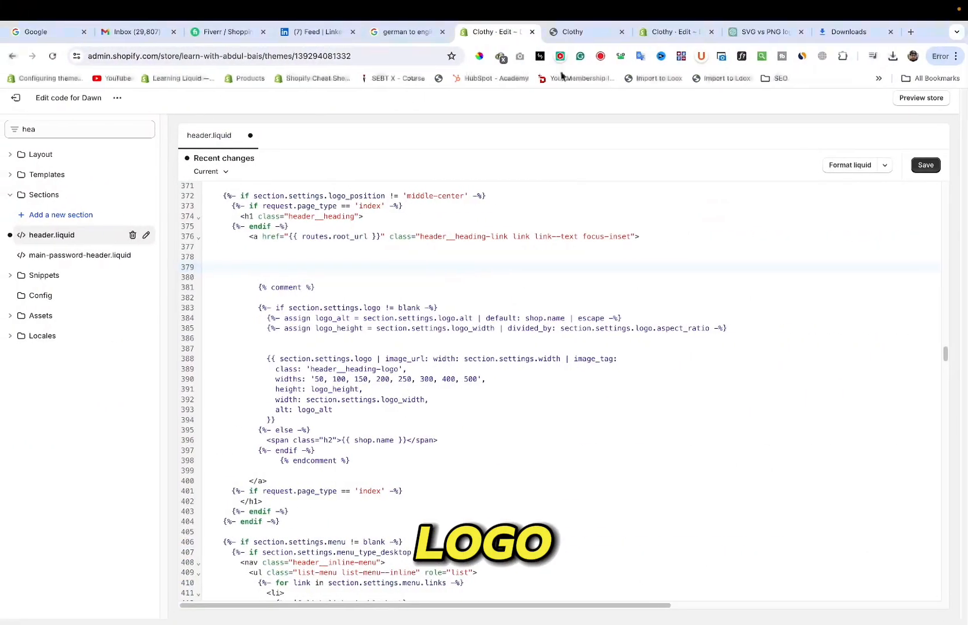
{"action": "left_click", "coordinate": [959, 56]}
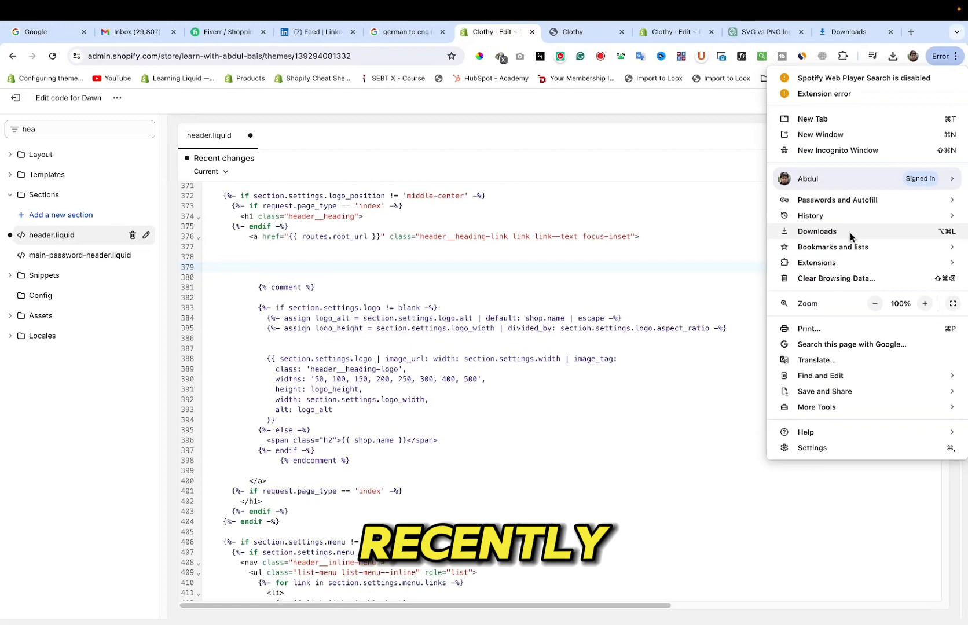
{"action": "left_click", "coordinate": [817, 231]}
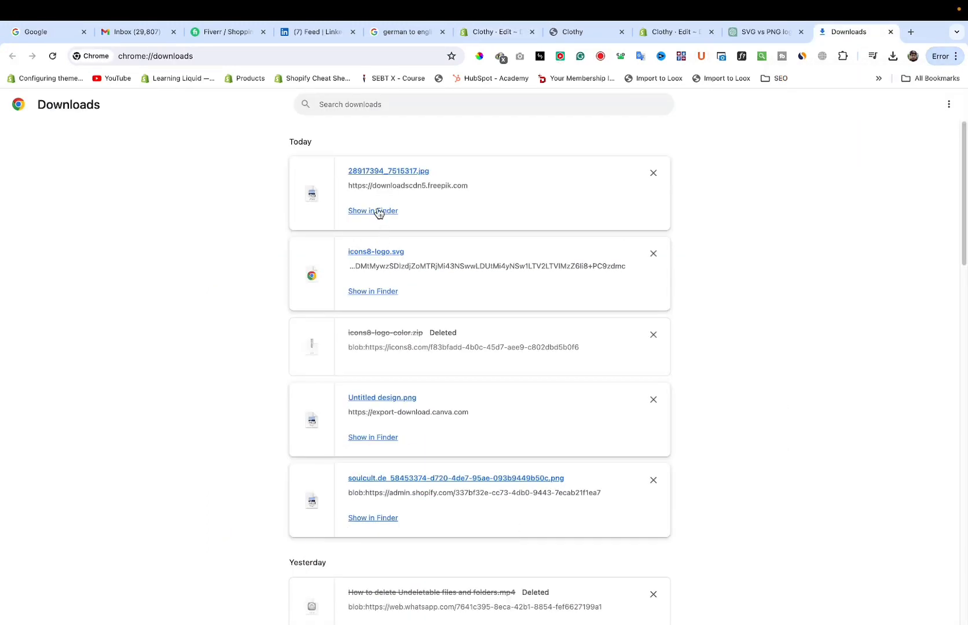
{"action": "left_click", "coordinate": [373, 211]}
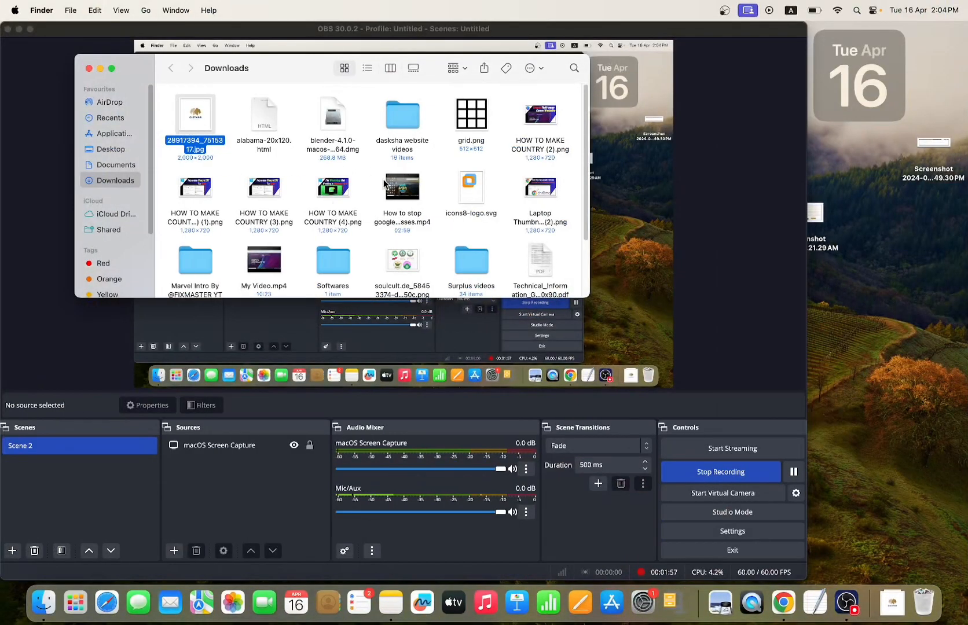
Open icons8-logo.svg in TextEdit and select all its SVG markup to copy
{"action": "scroll", "scroll_direction": "down", "scroll_amount": 3}
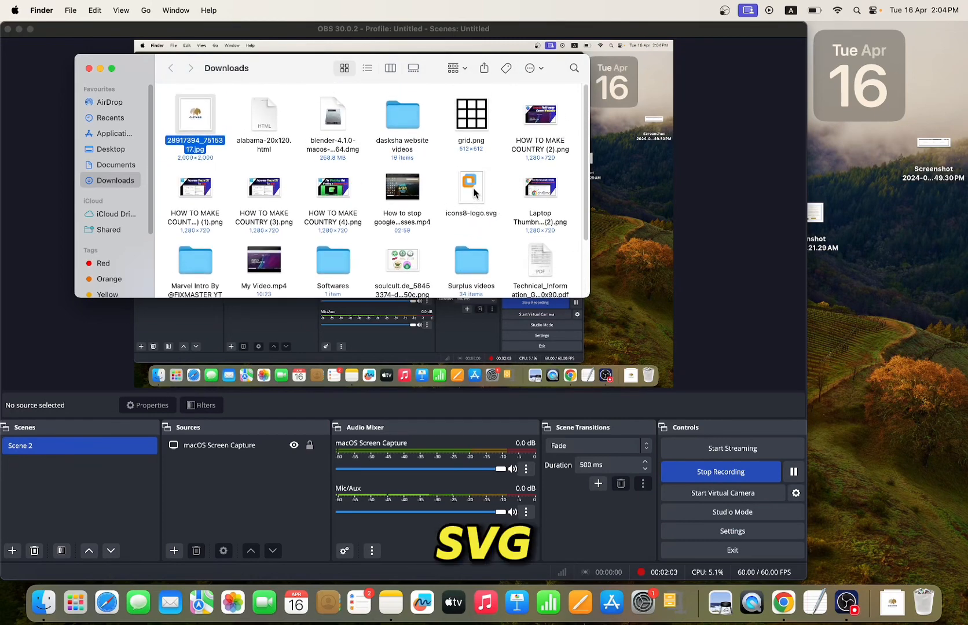
{"action": "right_click", "coordinate": [472, 187]}
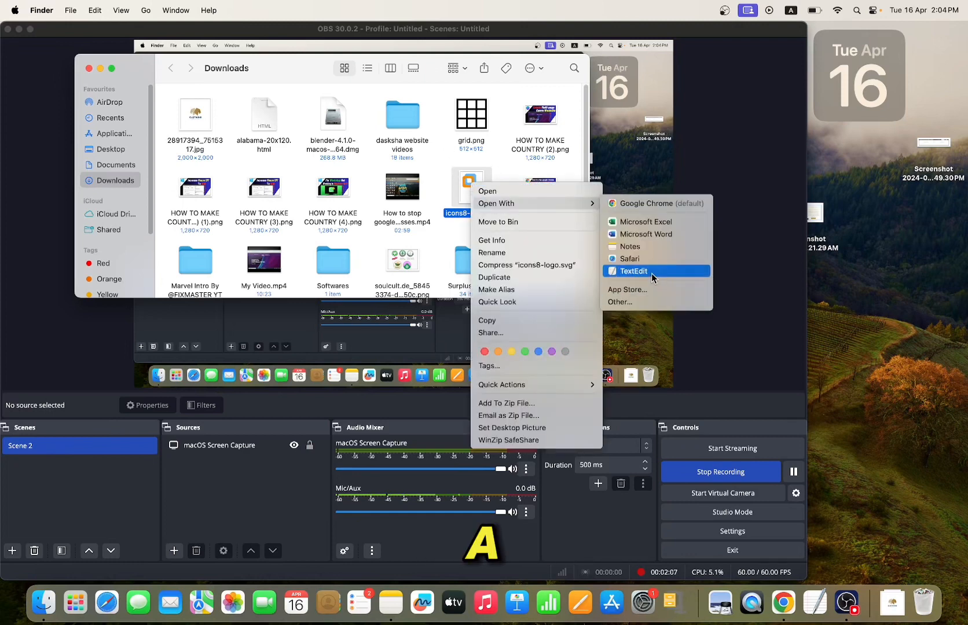
{"action": "left_click", "coordinate": [634, 270]}
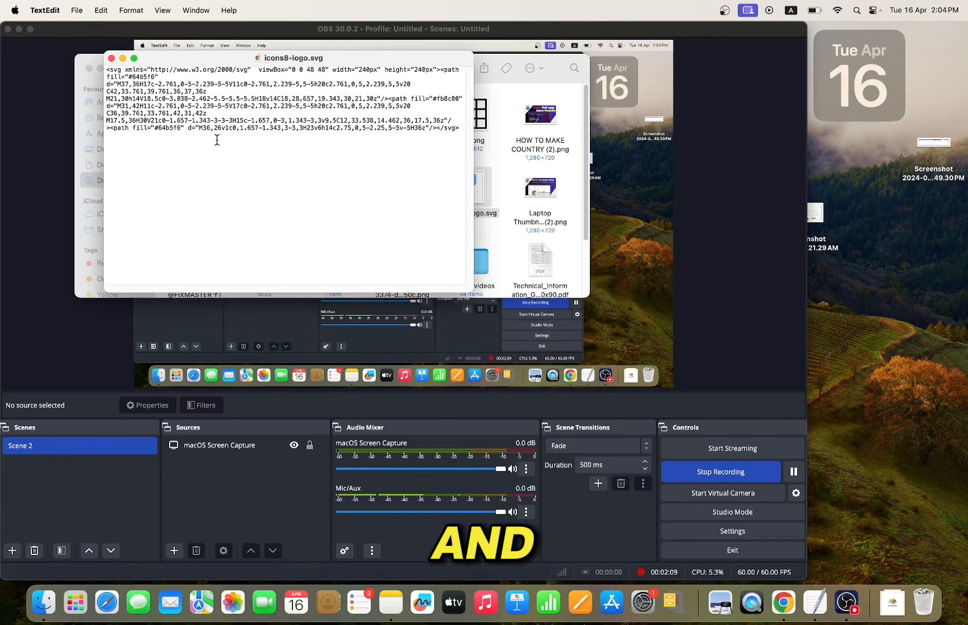
{"action": "key", "text": "cmd+a"}
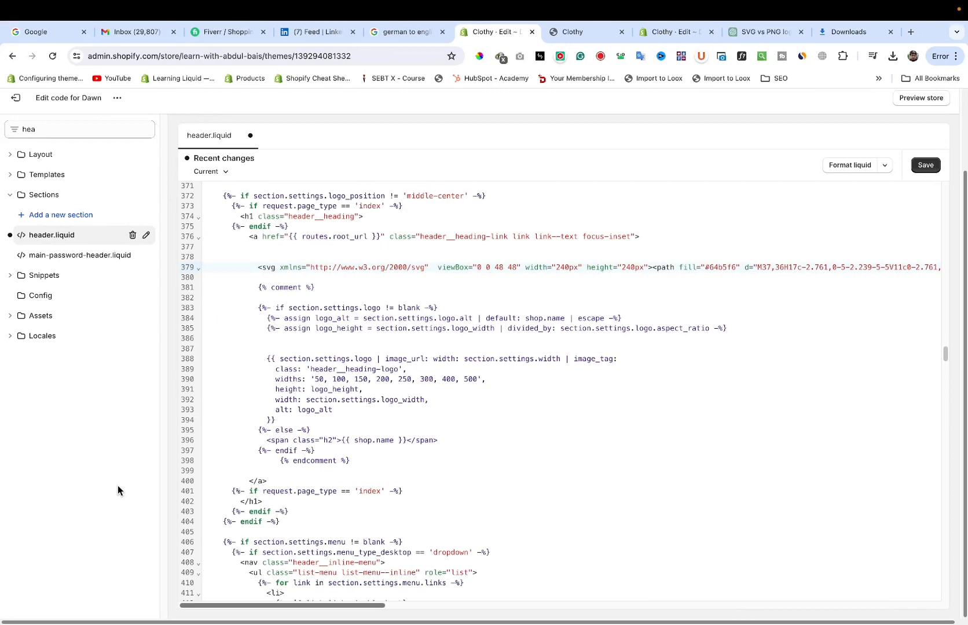
Save header.liquid with the pasted SVG and view the storefront preview
{"action": "left_click", "coordinate": [925, 165]}
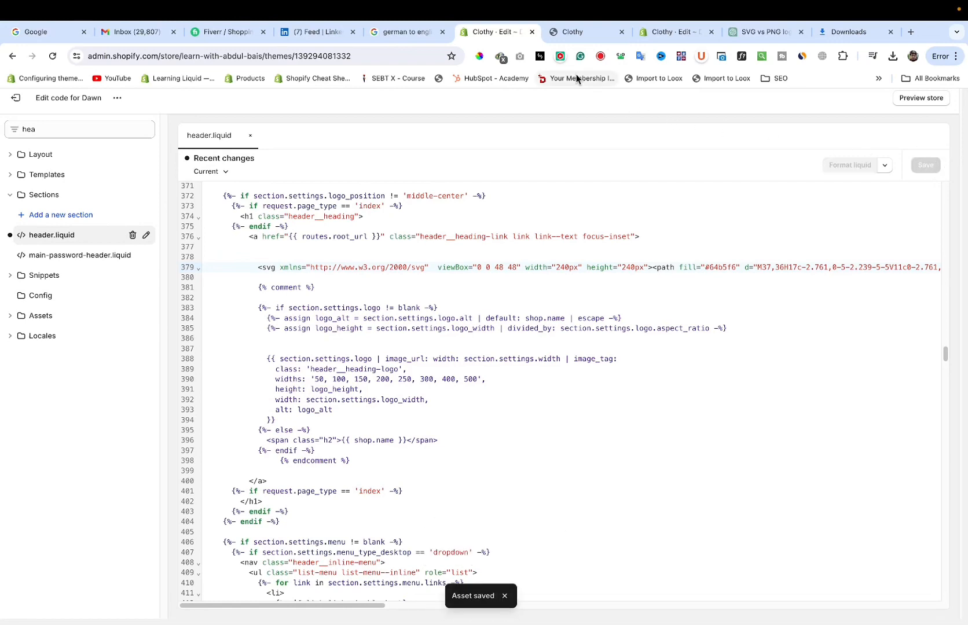
{"action": "left_click", "coordinate": [583, 31]}
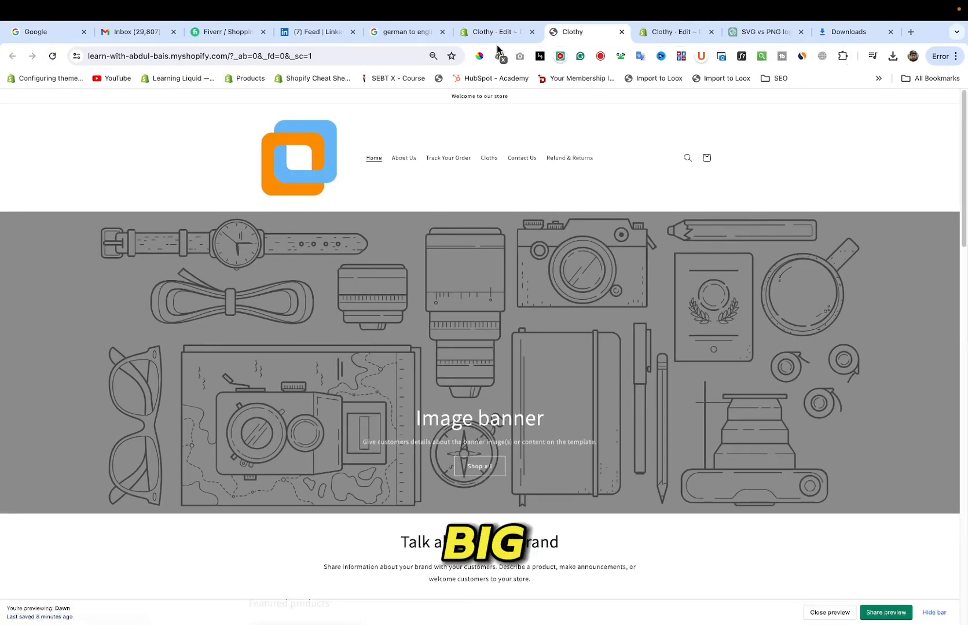
Go back from the preview to the header.liquid editor
{"action": "left_click", "coordinate": [497, 31]}
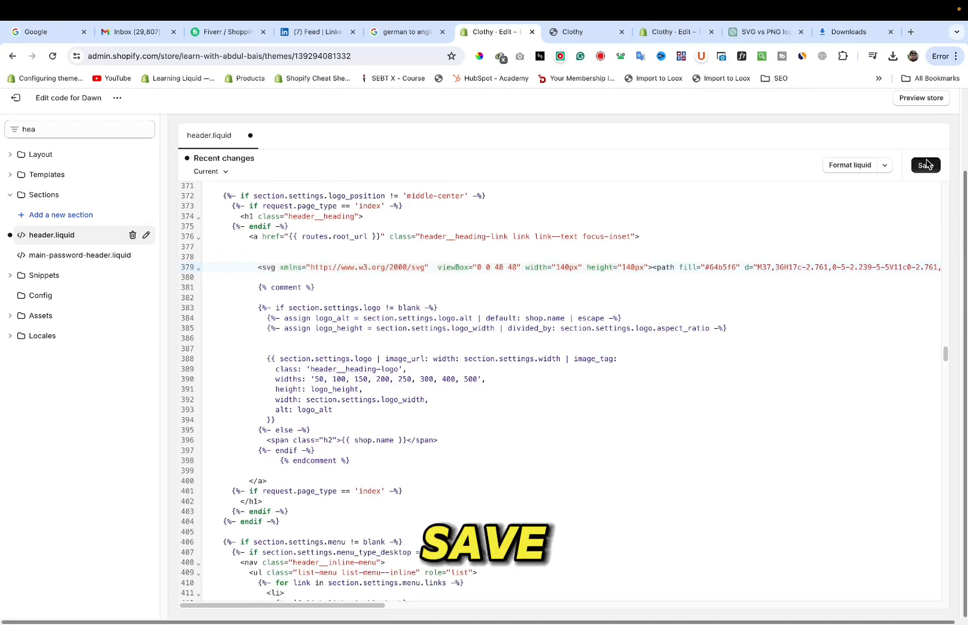
Save the 140px size, set SVG width and height to 100px, save, and reload the preview
{"action": "left_click", "coordinate": [924, 165]}
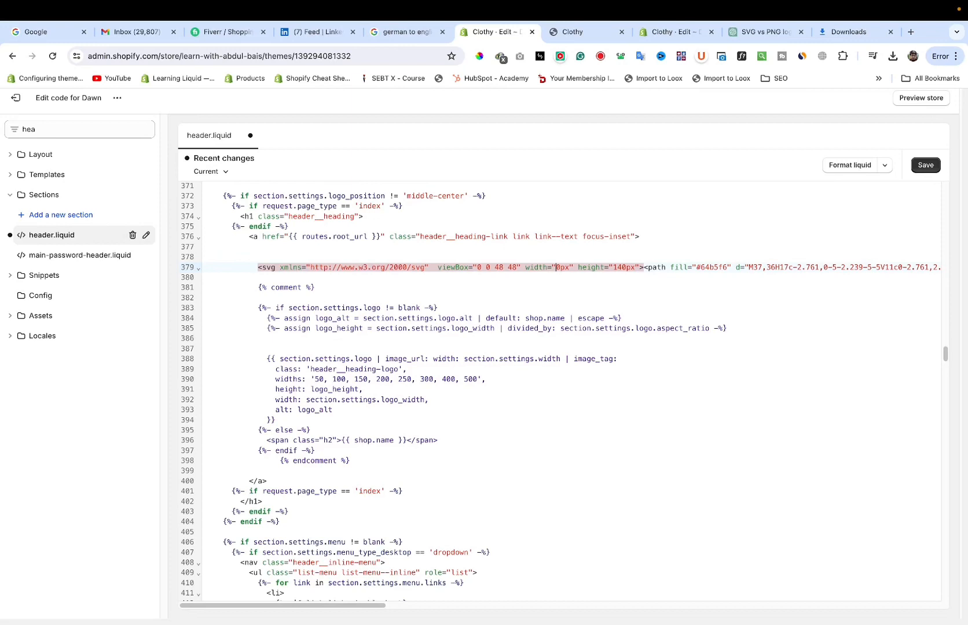
{"action": "type", "text": "100"}
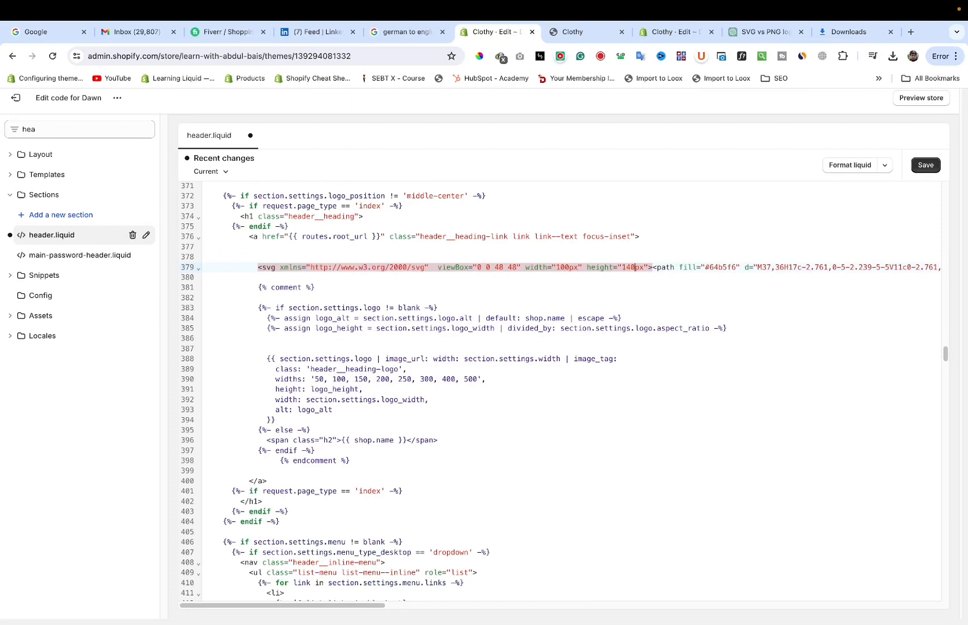
{"action": "type", "text": "100px"}
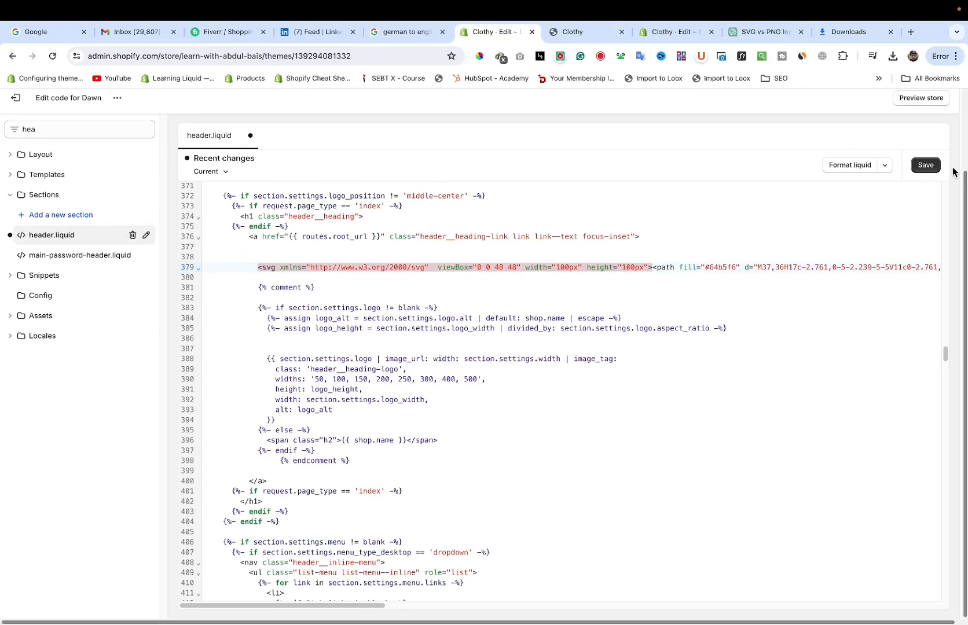
{"action": "left_click", "coordinate": [924, 166]}
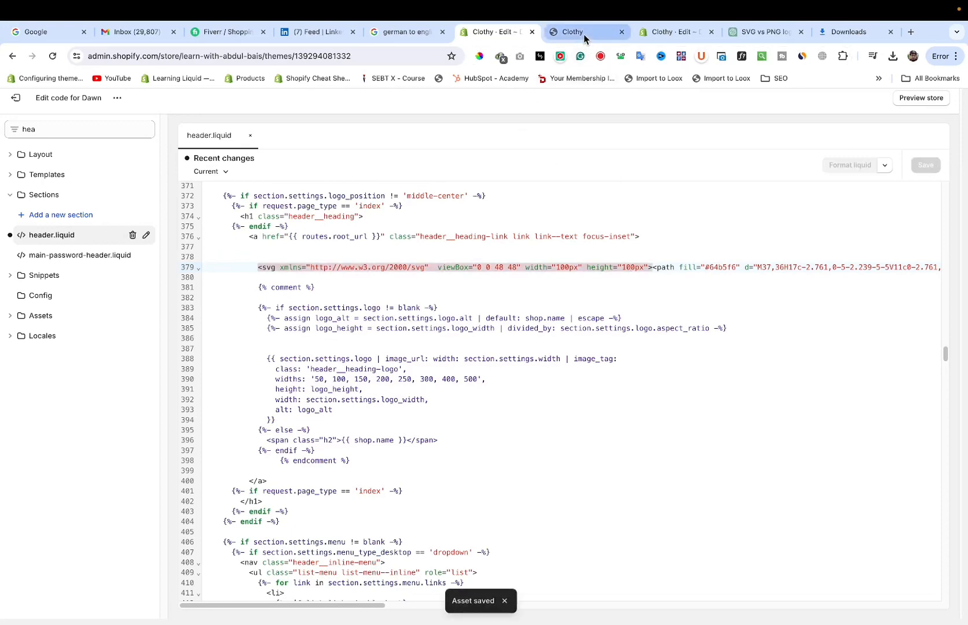
{"action": "left_click", "coordinate": [584, 31]}
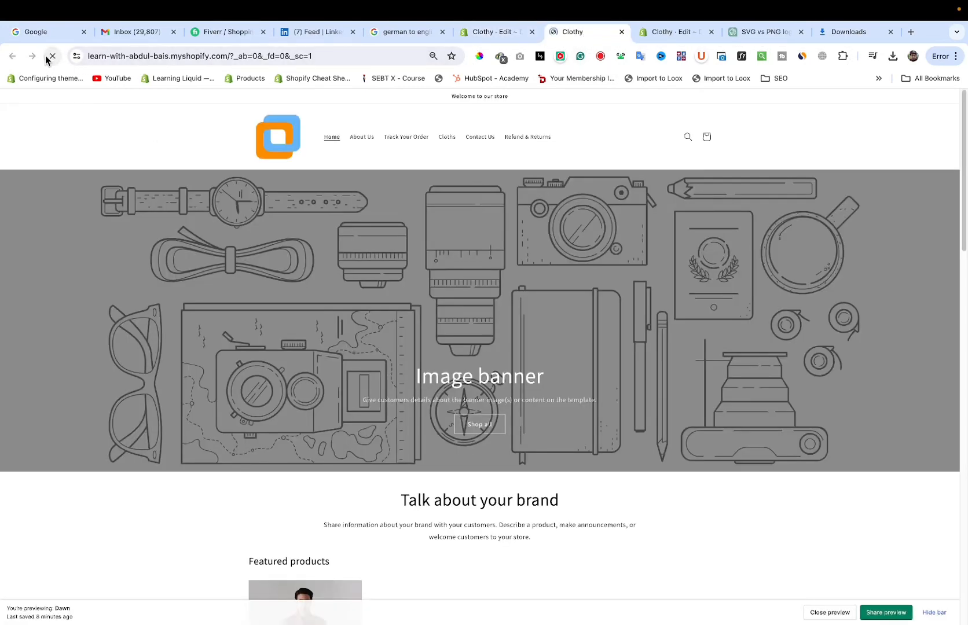
{"action": "left_click", "coordinate": [53, 56]}
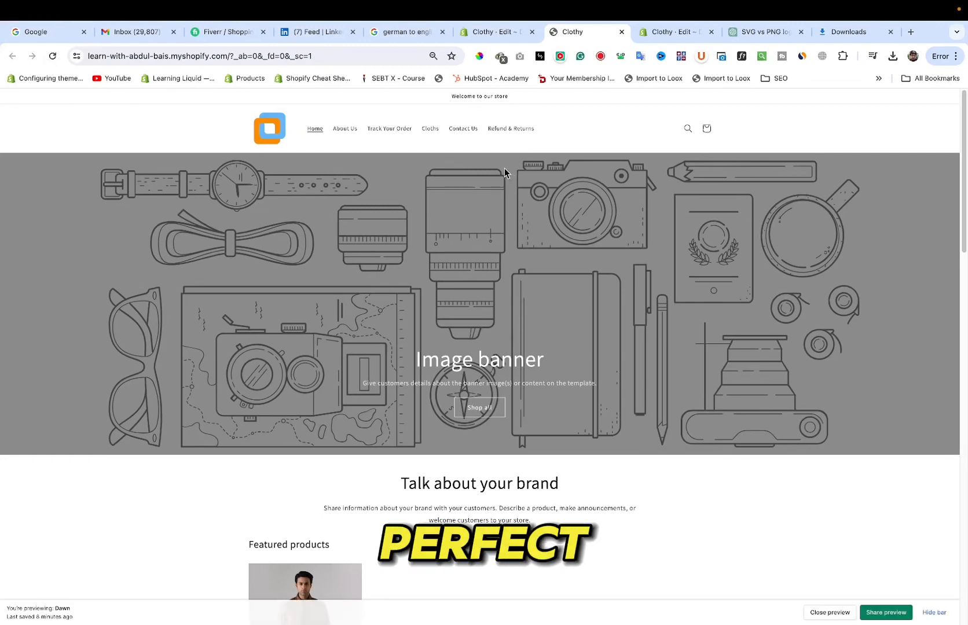